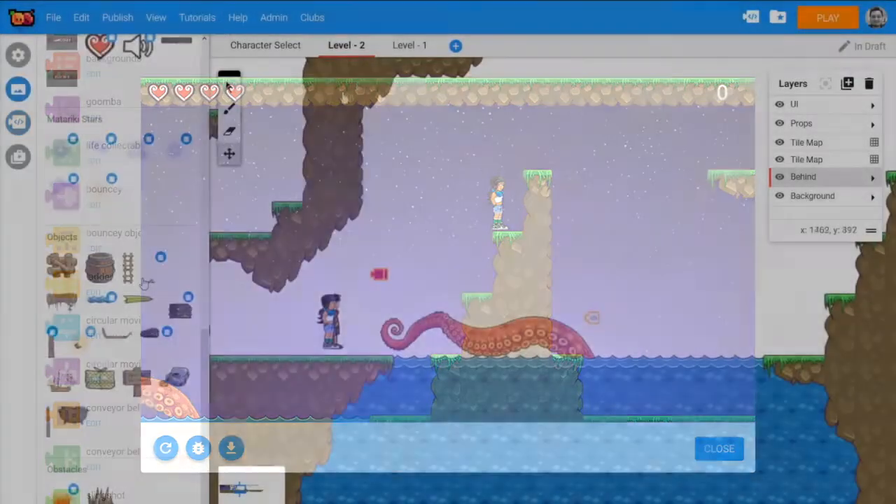
Select the tentacle object in Level 2 to show its options menu
left_click(719, 448)
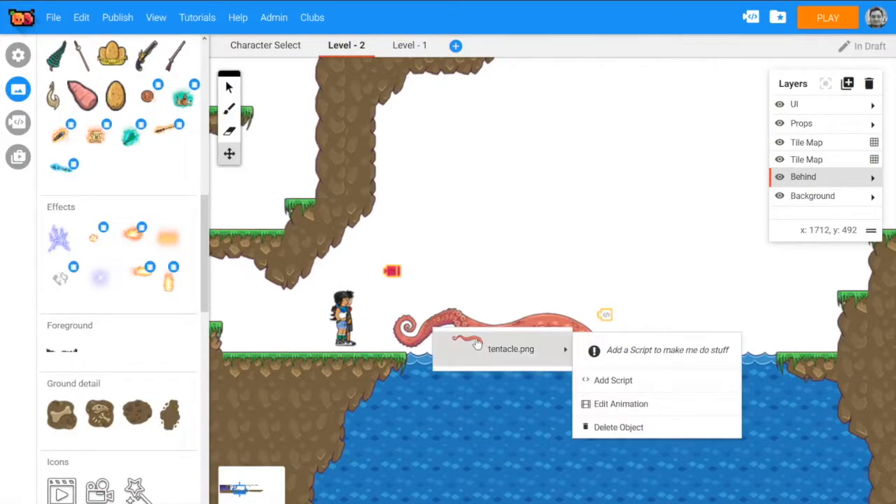
Add a new tentacle script starting with a 'when created, set immovable true' block
left_click(613, 381)
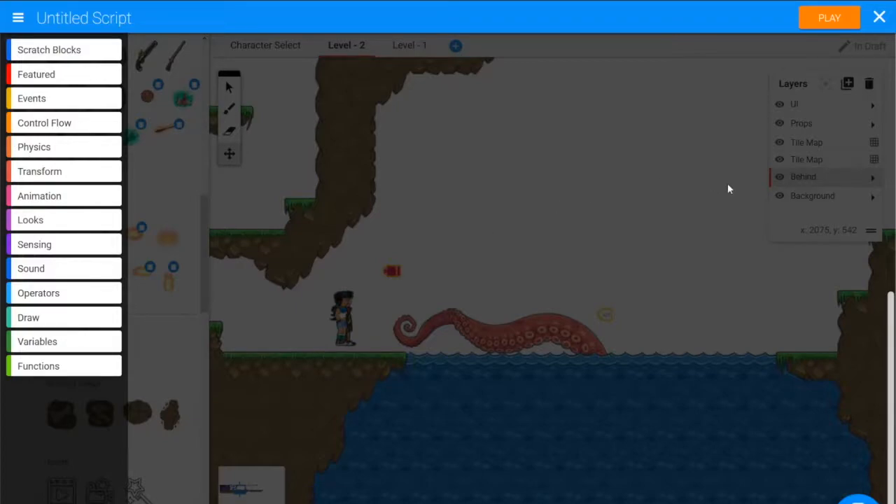
left_click(31, 98)
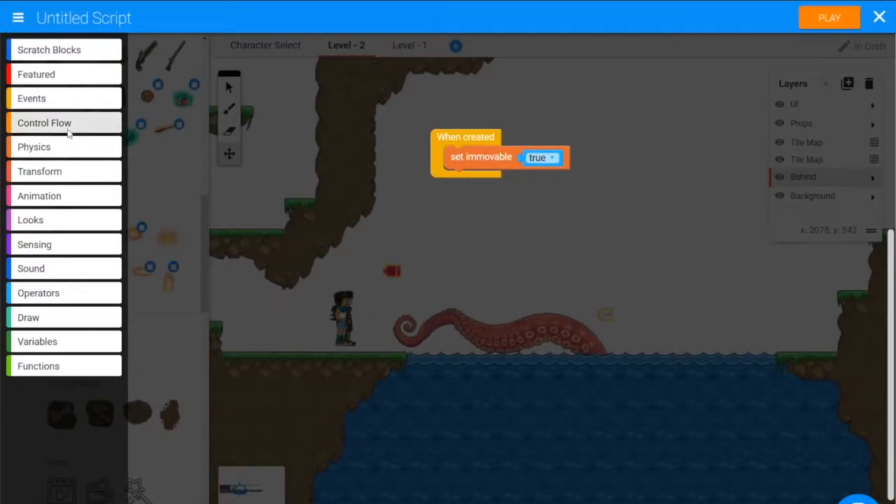
Add 'When I am touched' with an if checking the toucher has tag 'player'
left_click(34, 147)
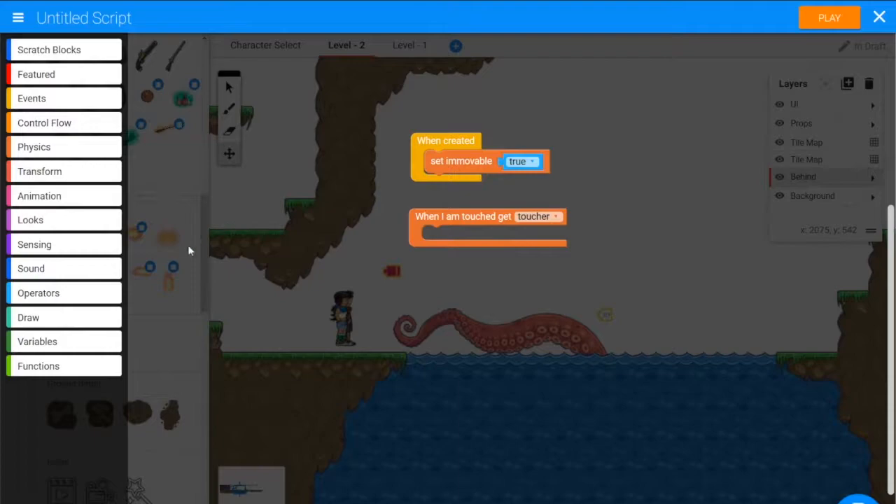
left_click(45, 123)
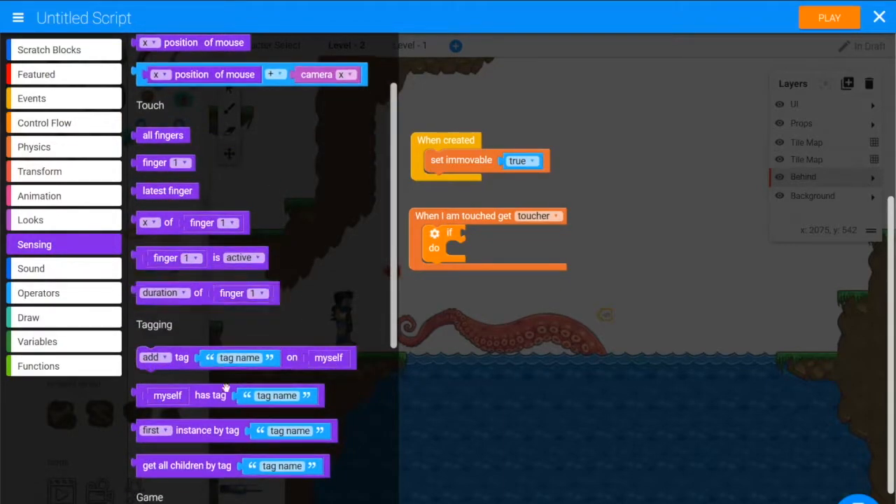
left_click_drag(210, 396, 491, 236)
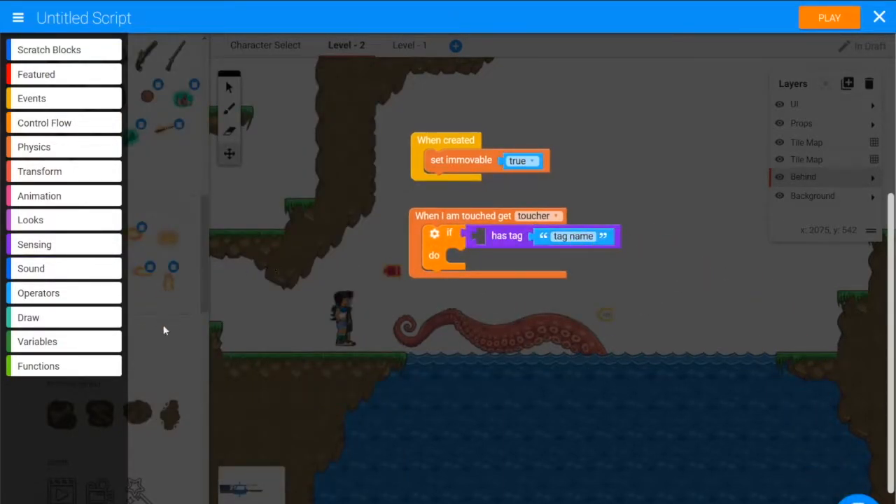
left_click(37, 341)
type("player")
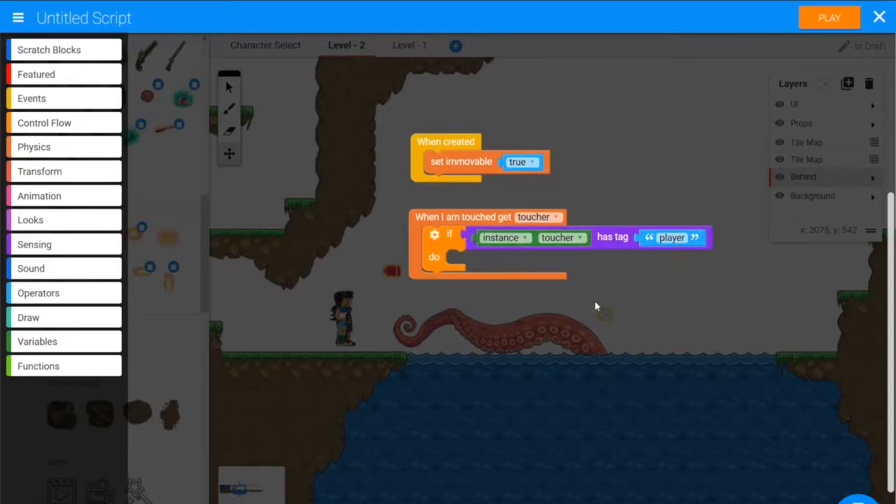
mouse_move(545, 327)
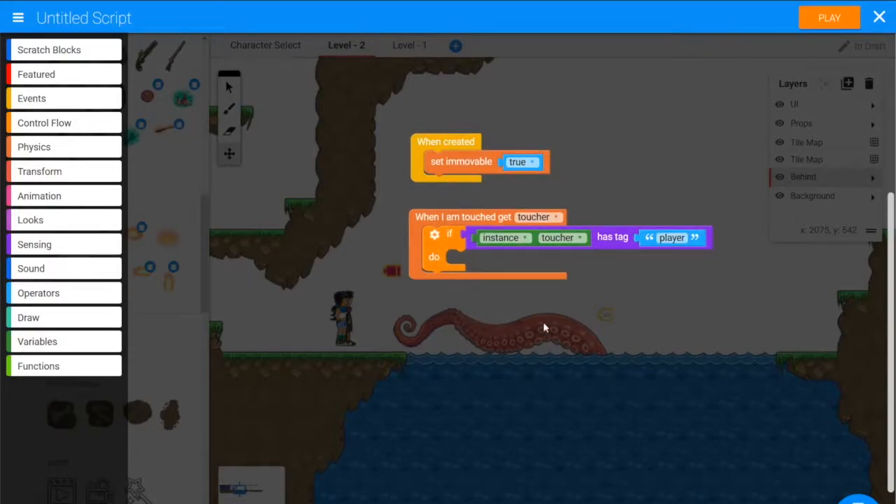
mouse_move(455, 337)
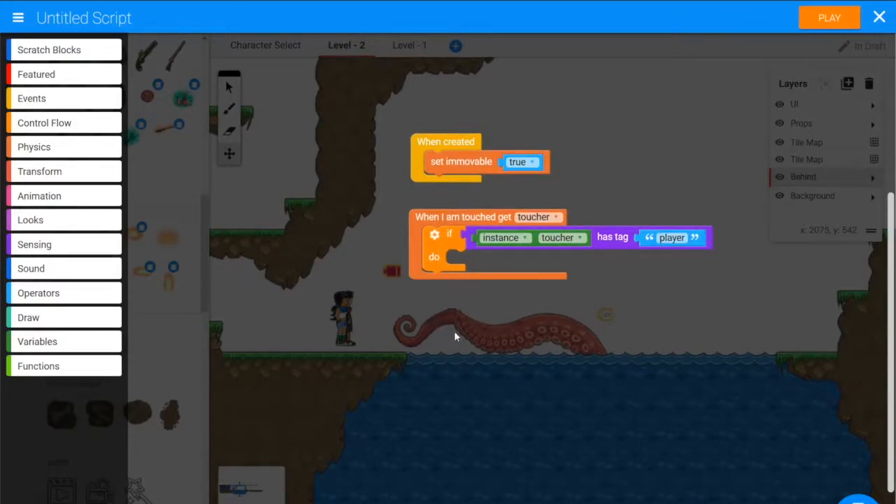
mouse_move(468, 331)
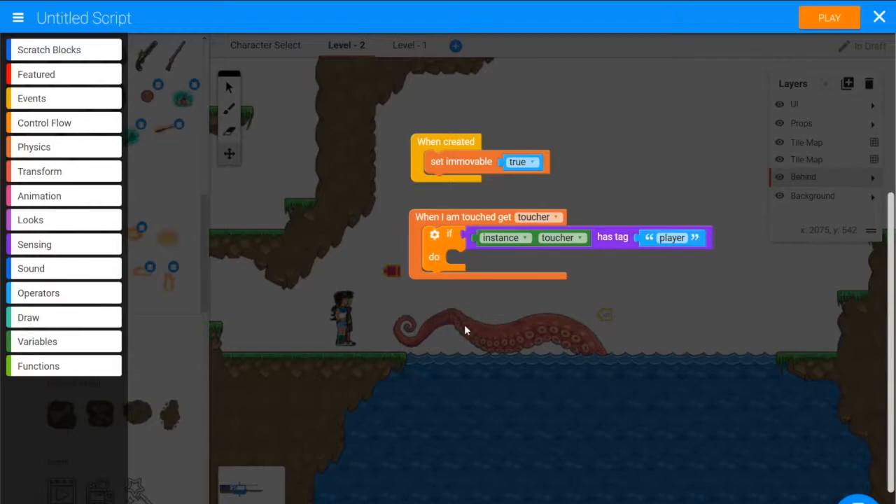
mouse_move(471, 313)
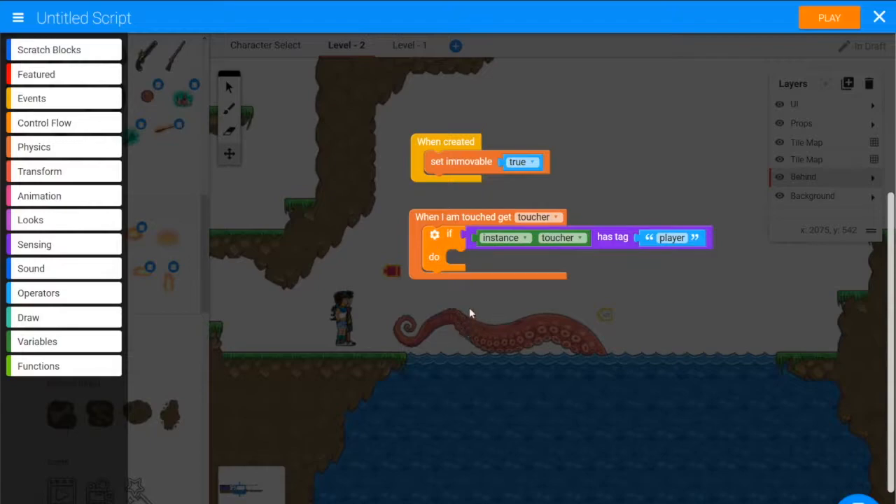
mouse_move(460, 317)
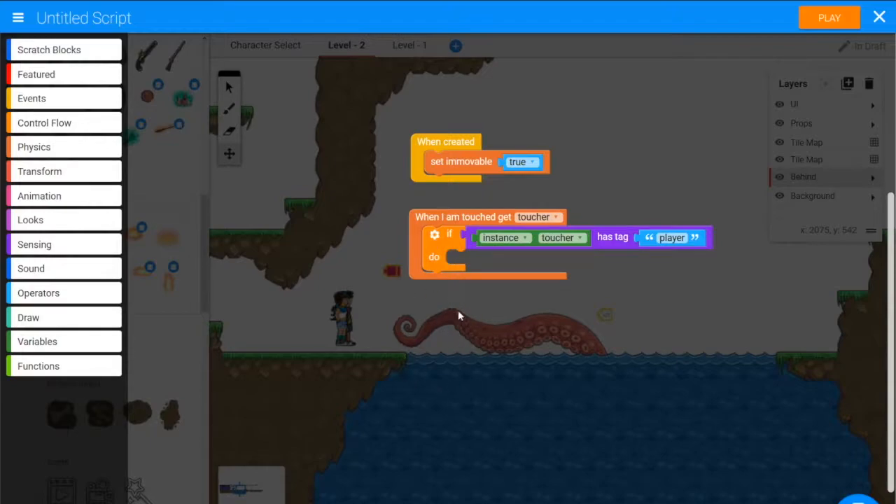
mouse_move(429, 334)
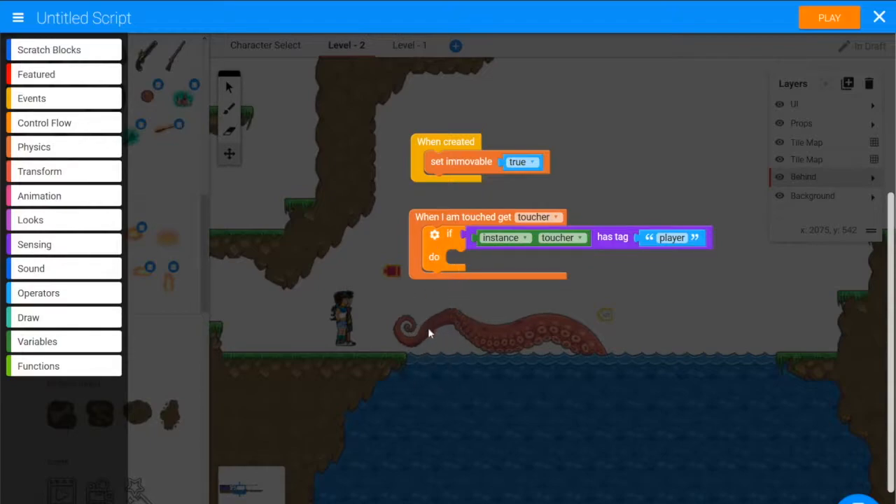
mouse_move(459, 323)
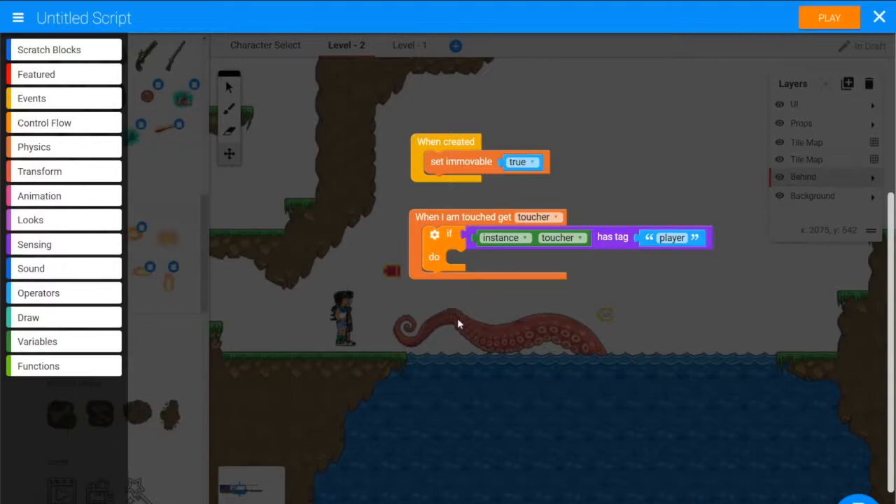
Create variable 'active', set true inside the touch check and false when created
left_click(37, 342)
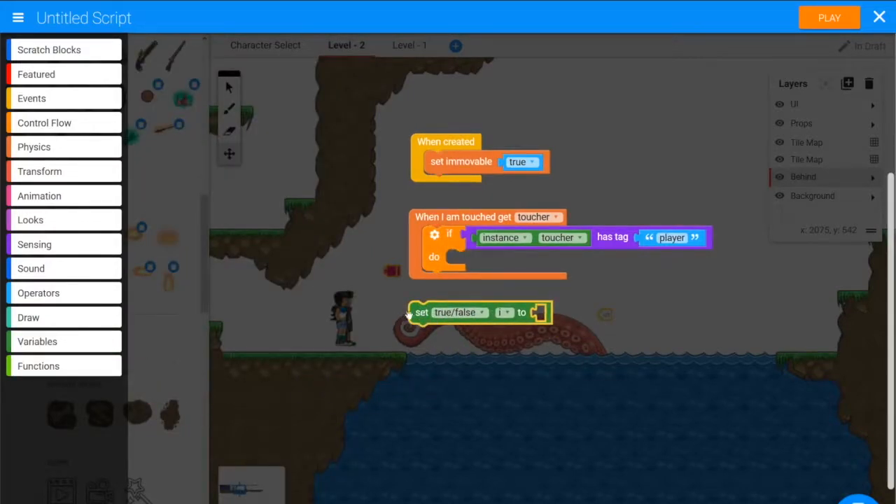
left_click(503, 313)
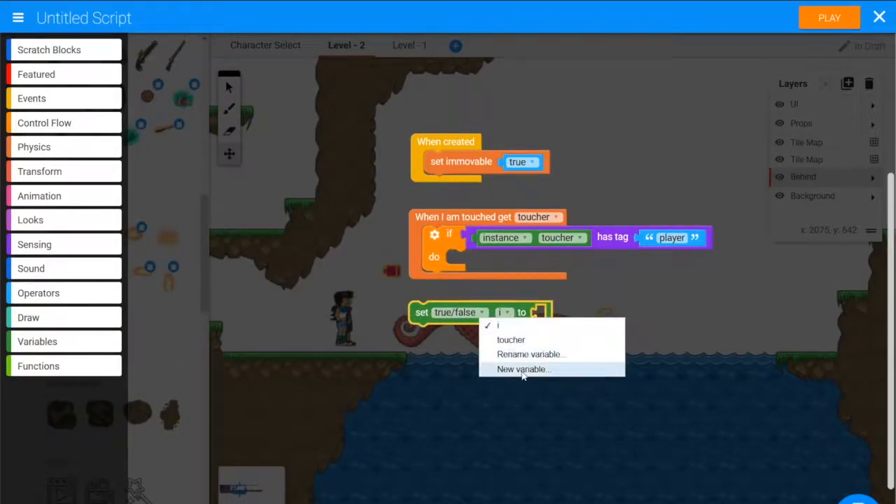
left_click(524, 369)
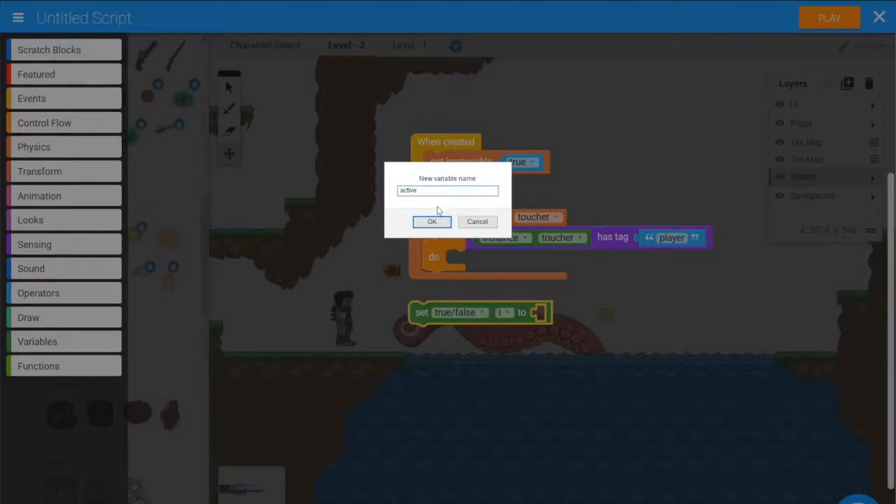
left_click(432, 222)
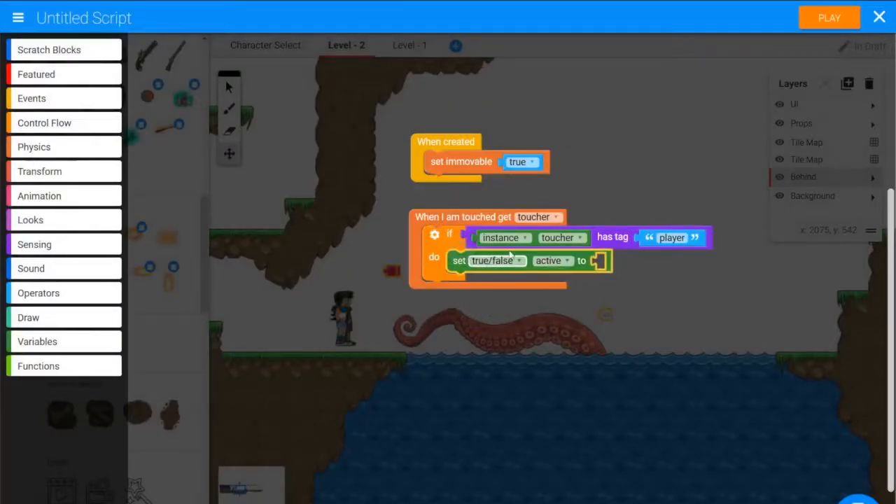
mouse_move(566, 193)
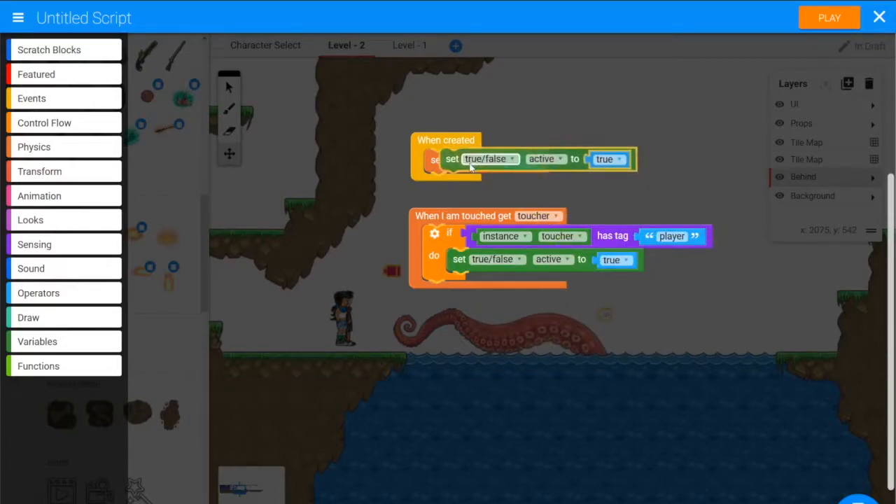
left_click(606, 165)
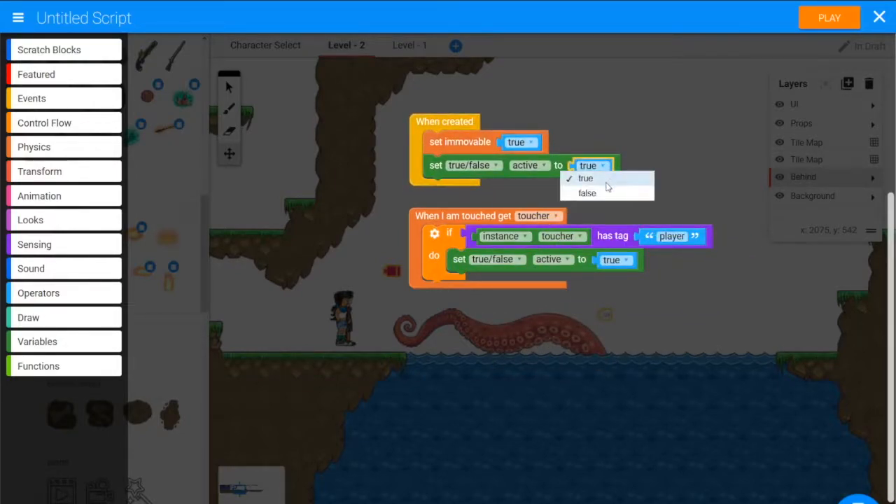
left_click(587, 193)
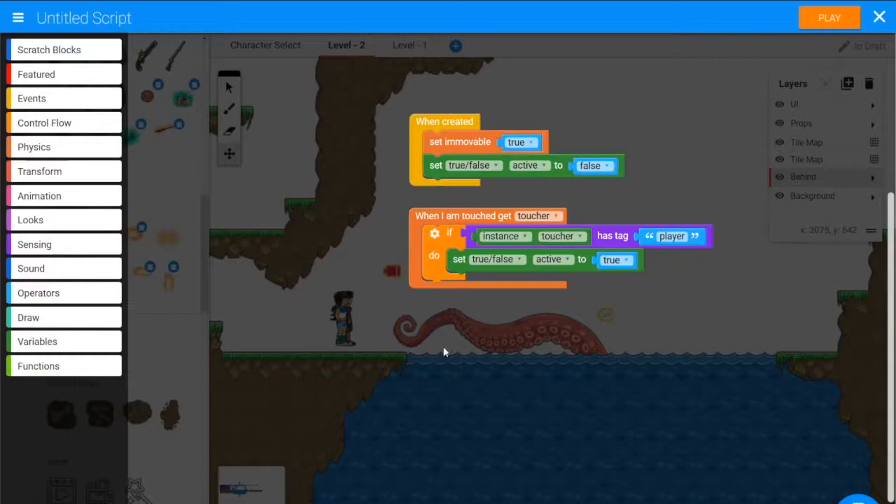
mouse_move(550, 303)
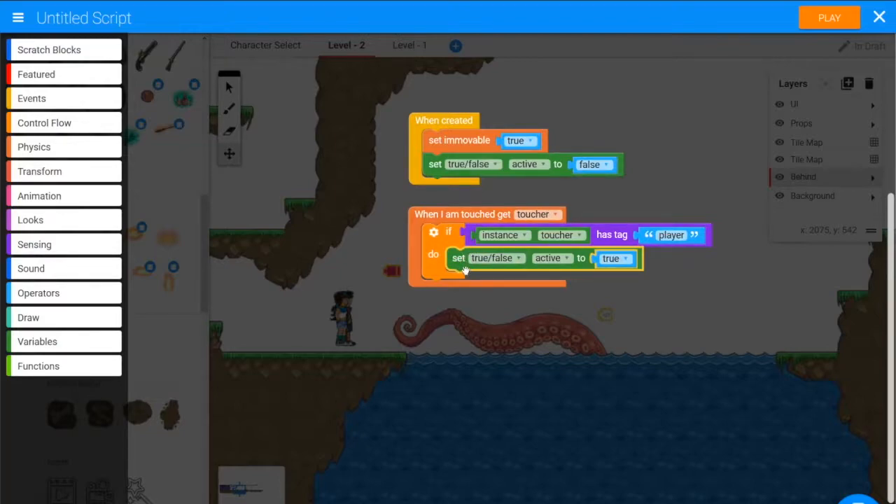
mouse_move(134, 130)
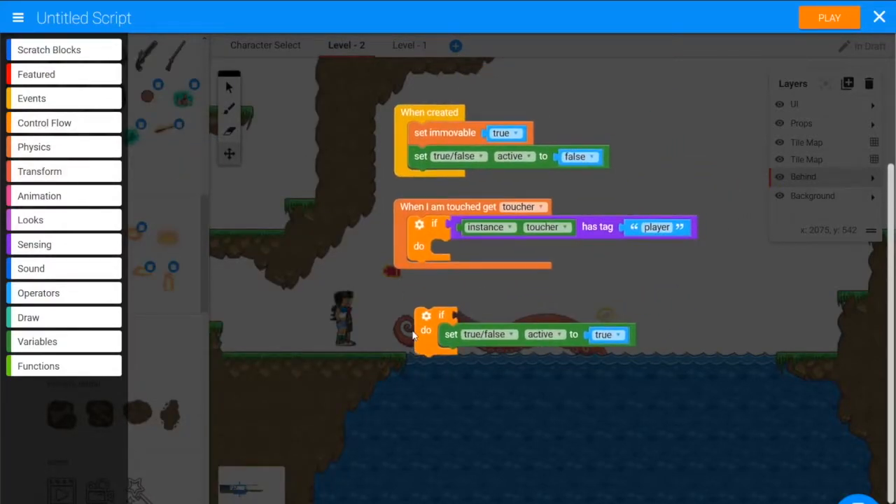
Wrap 'set active true' in an 'active = false' check nested in the player-tag if
left_click_drag(434, 329, 448, 245)
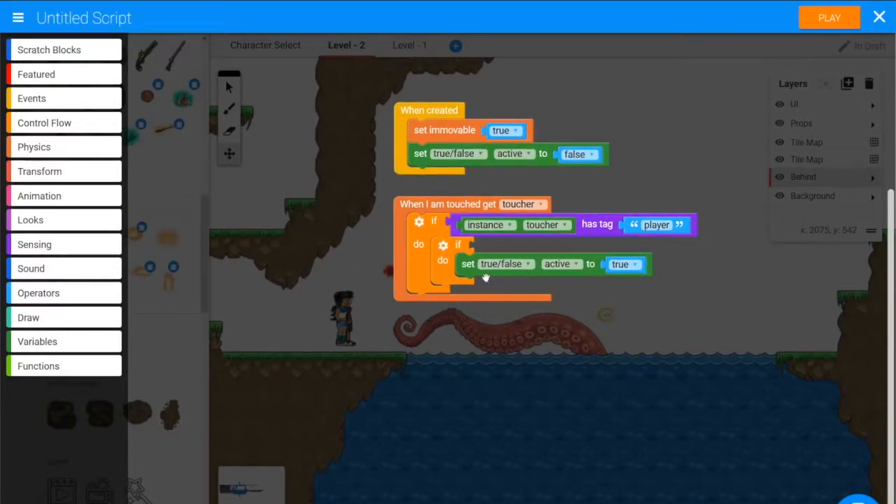
left_click_drag(486, 273, 504, 394)
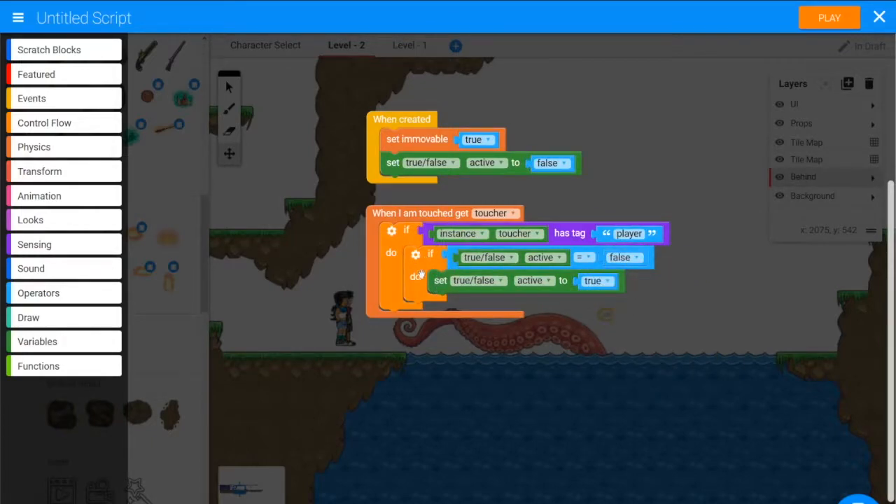
mouse_move(465, 338)
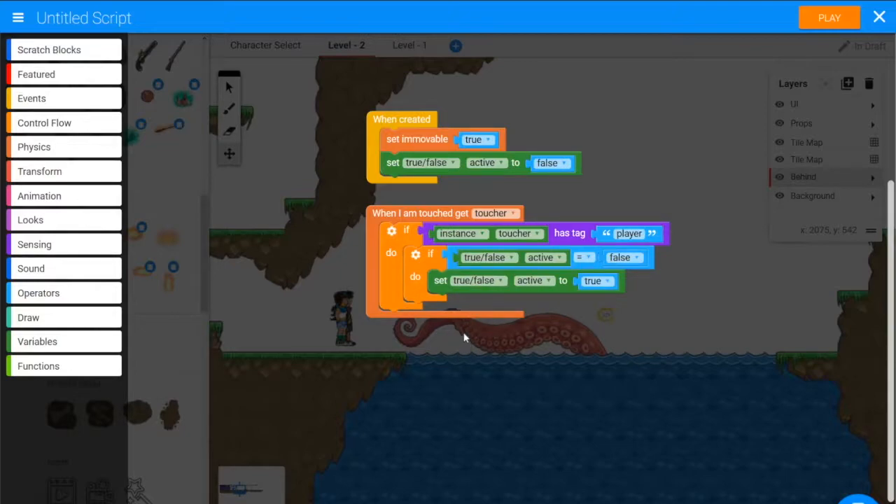
mouse_move(636, 285)
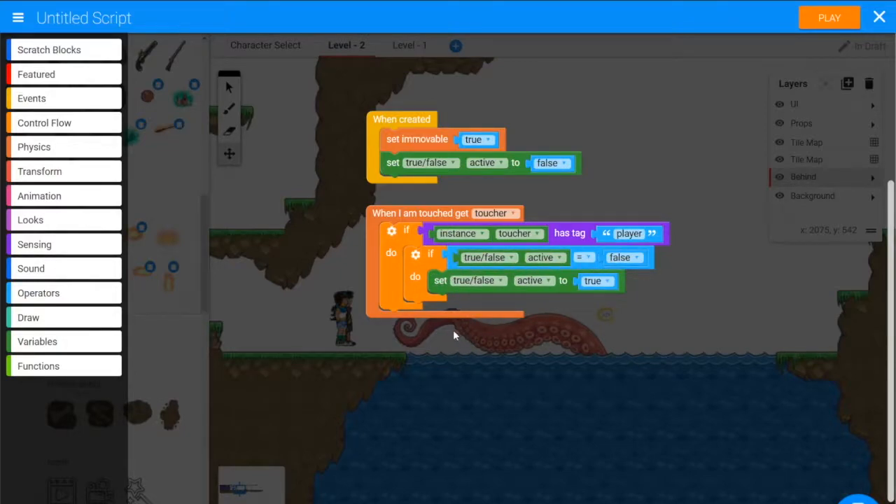
mouse_move(466, 366)
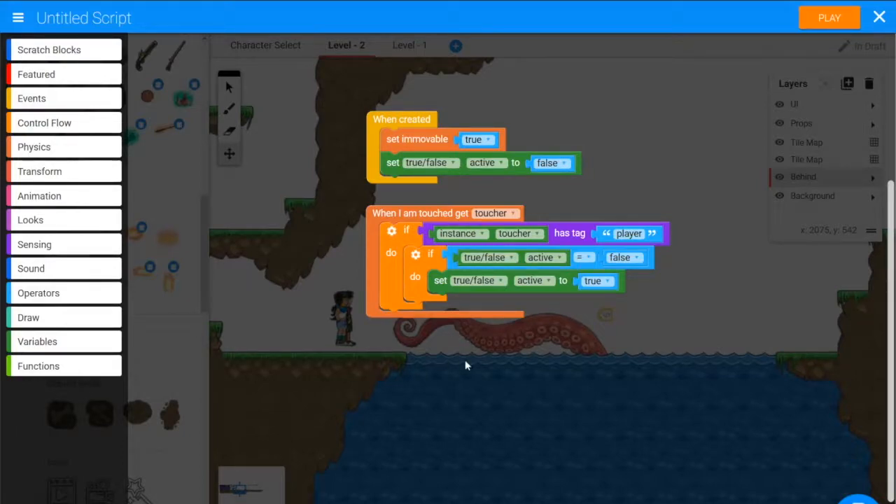
mouse_move(540, 300)
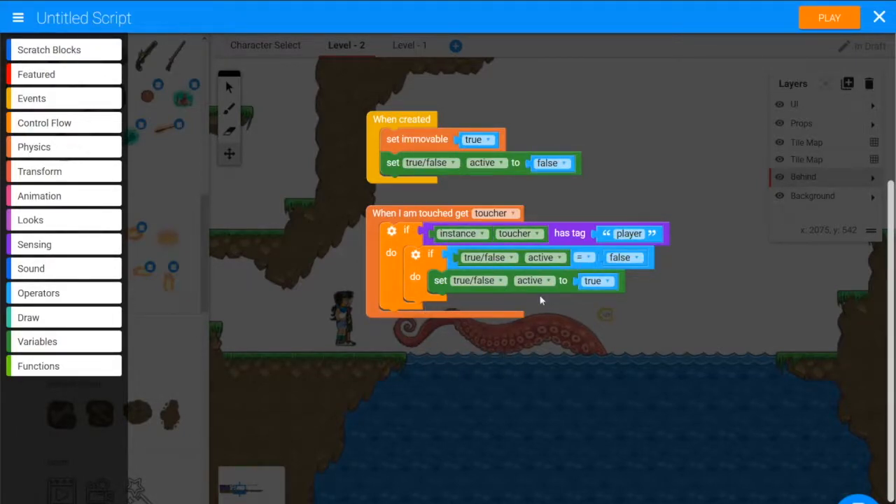
mouse_move(473, 344)
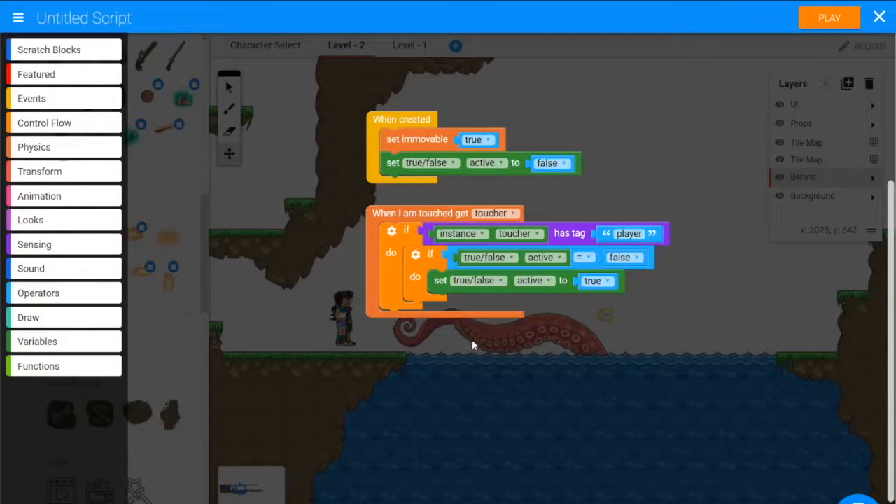
mouse_move(492, 345)
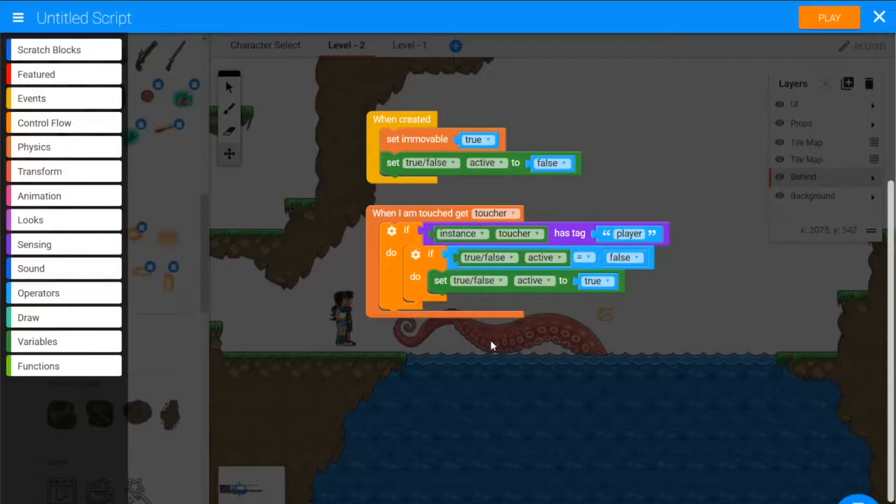
mouse_move(450, 332)
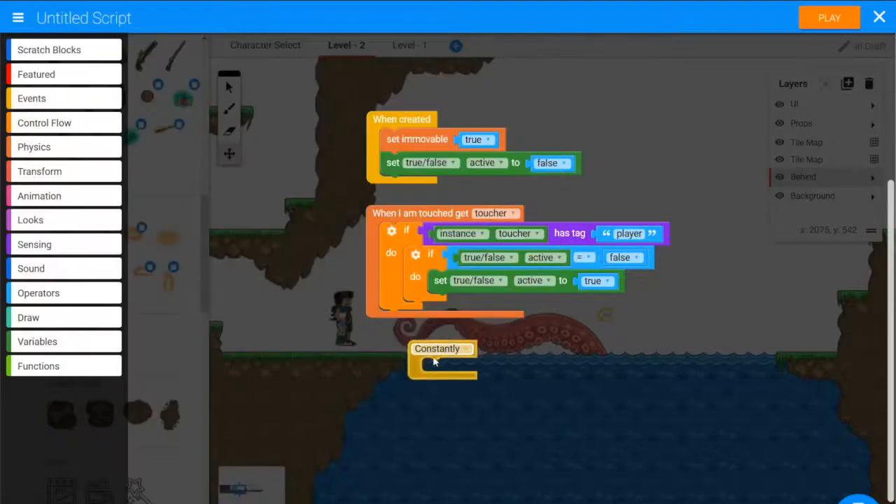
Put an if in the Constantly loop using a duplicated 'active' block as condition
left_click_drag(437, 348, 391, 351)
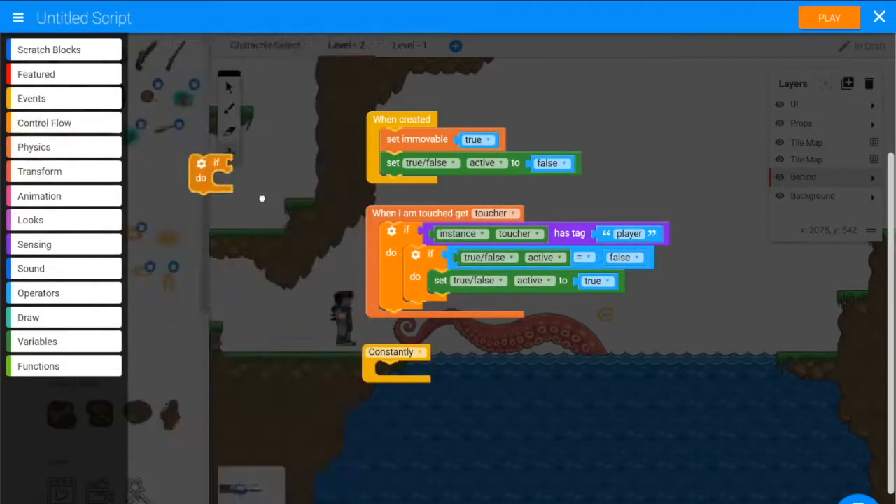
right_click(484, 257)
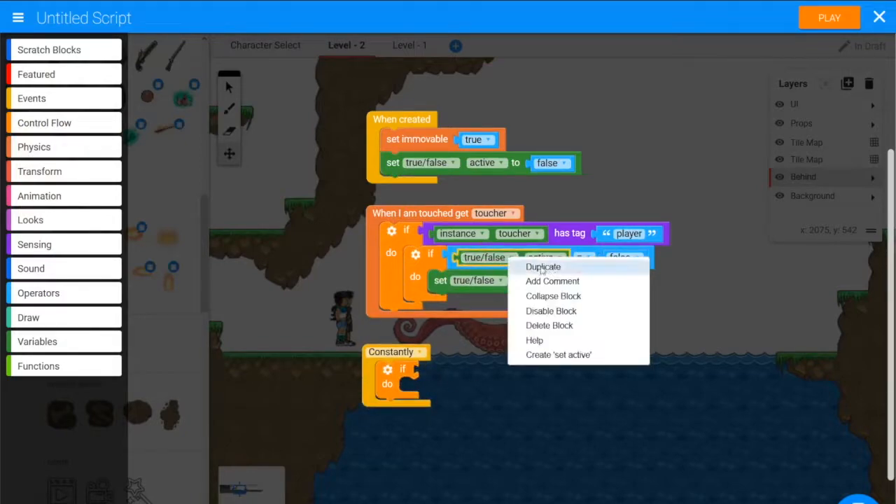
left_click(543, 266)
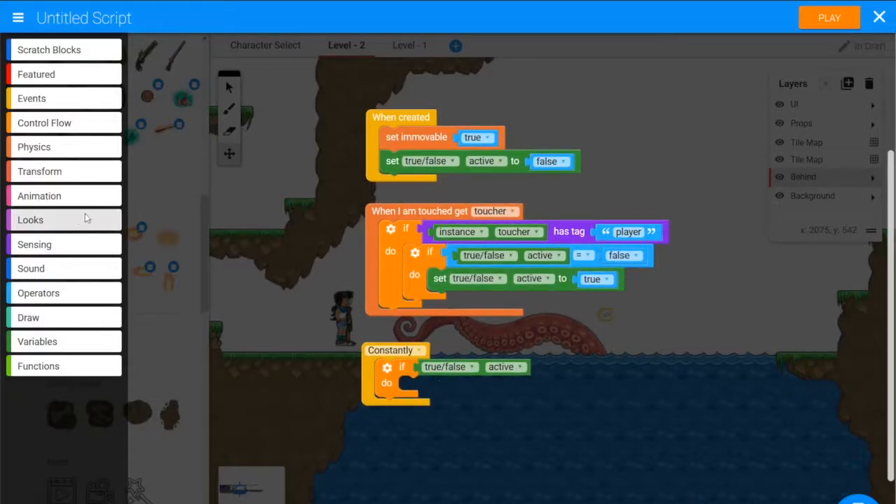
Set rotation of myself to its current rotation minus 1 inside that if
left_click(39, 171)
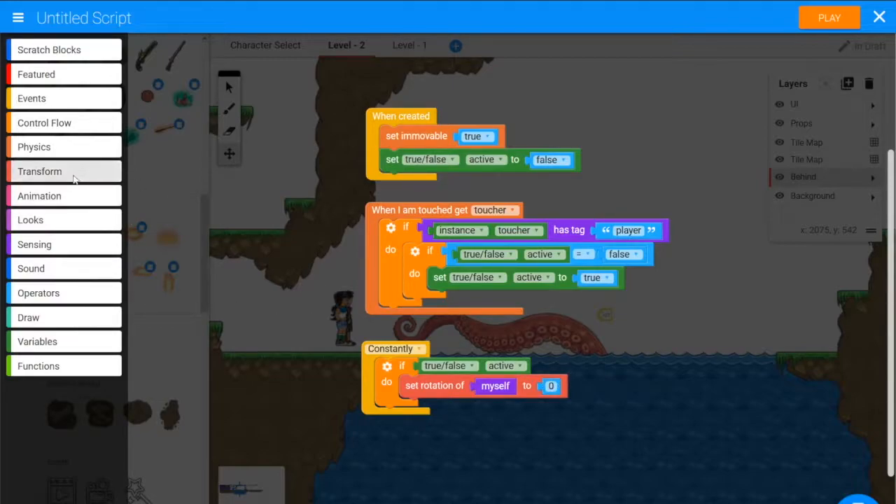
left_click(39, 293)
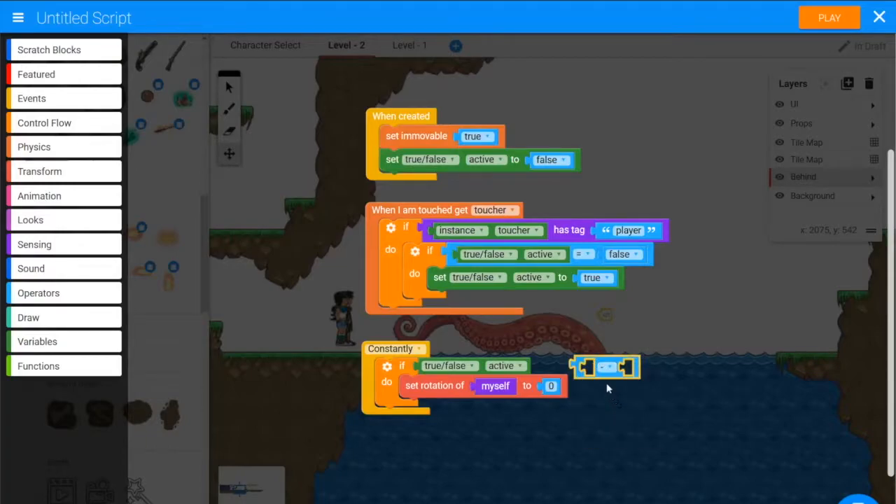
left_click(40, 171)
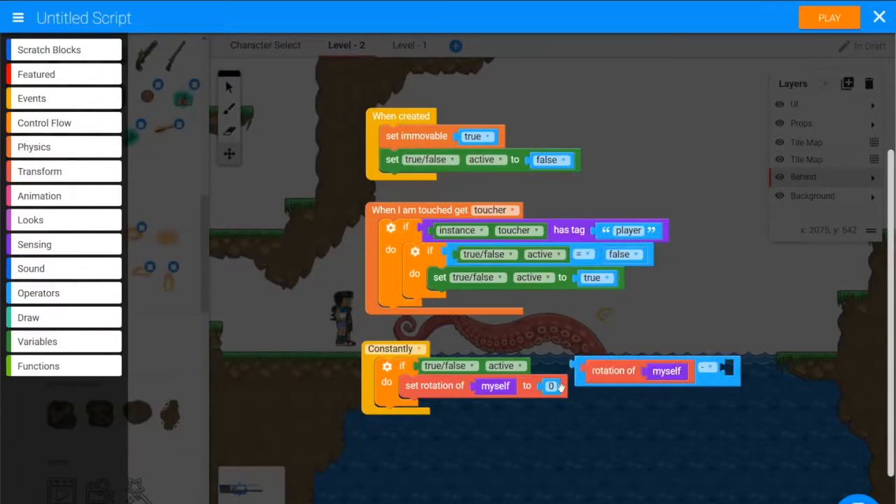
left_click_drag(637, 372, 630, 393)
type("1")
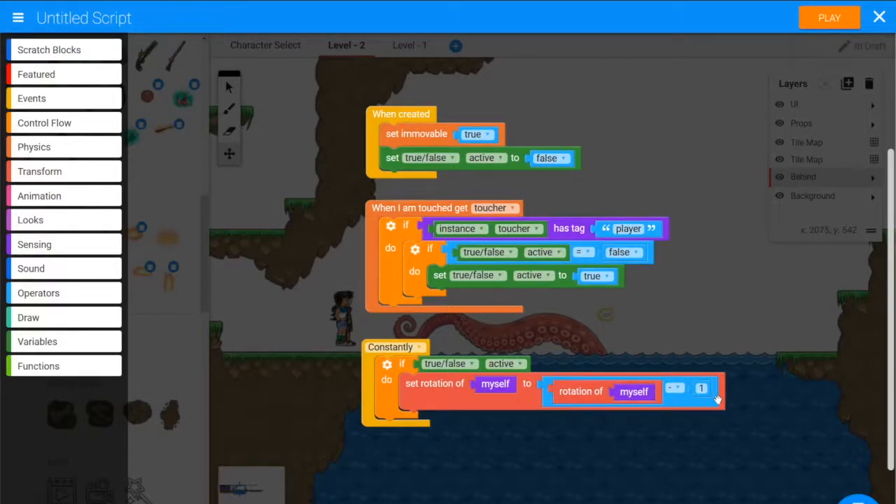
mouse_move(614, 367)
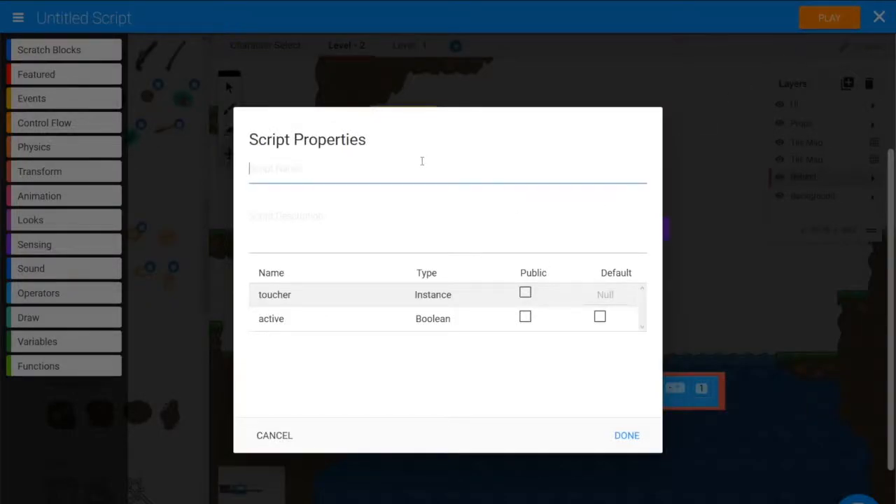
Name the script 'slings' and run the preview with debug outlines shown
type("slings")
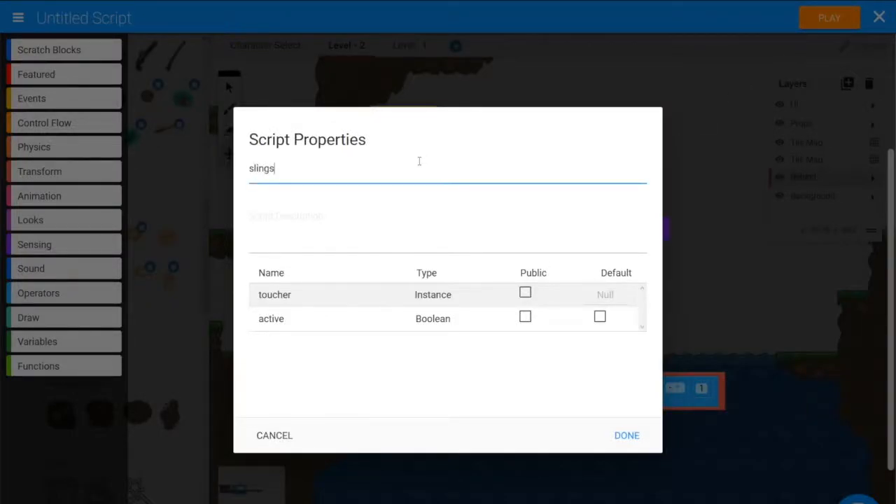
left_click(627, 435)
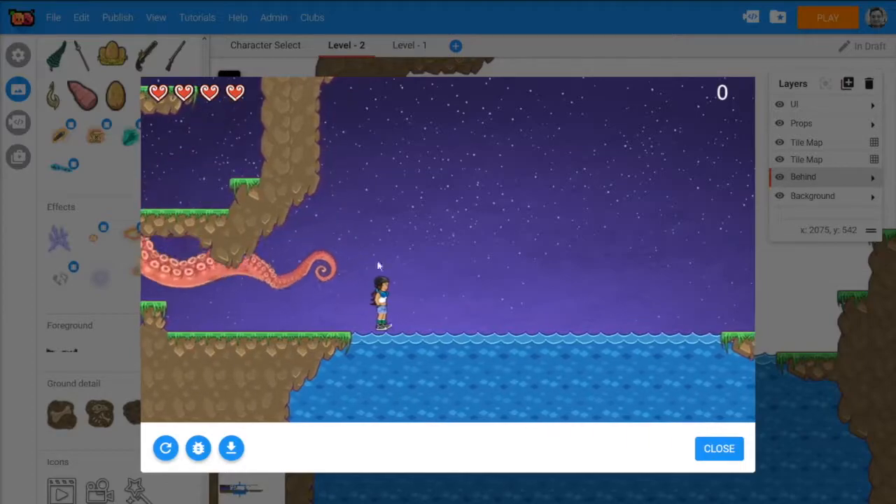
left_click(198, 448)
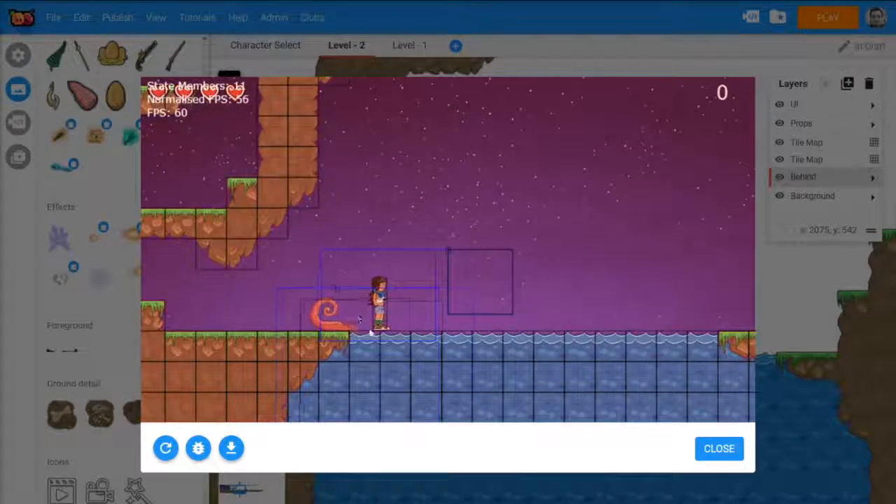